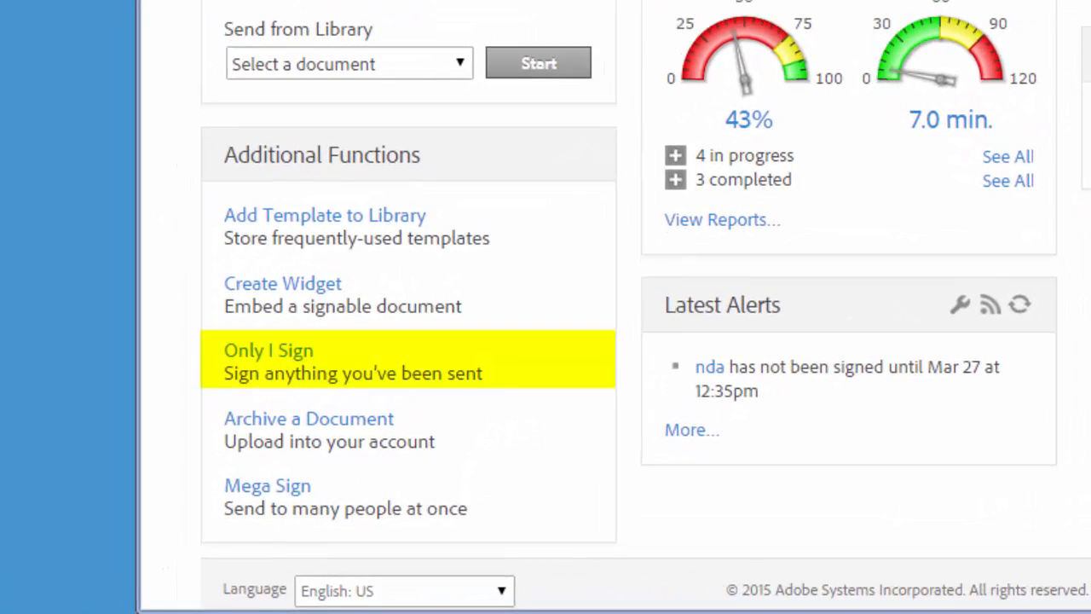
# - Choose Only I Sign under Additional Functions on the Dashboard
pyautogui.scroll(3)
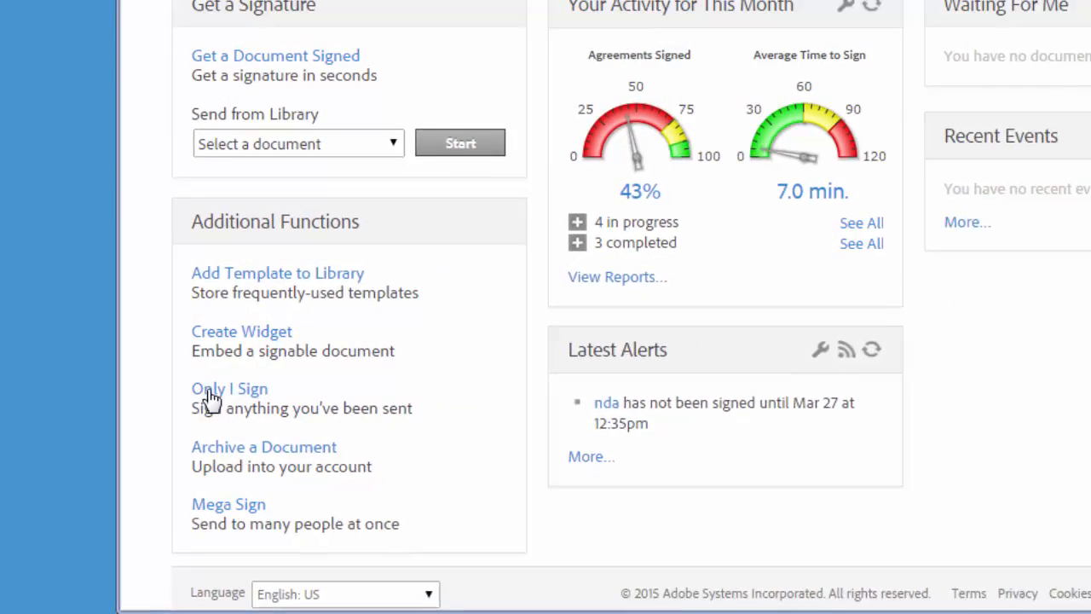
pyautogui.click(230, 388)
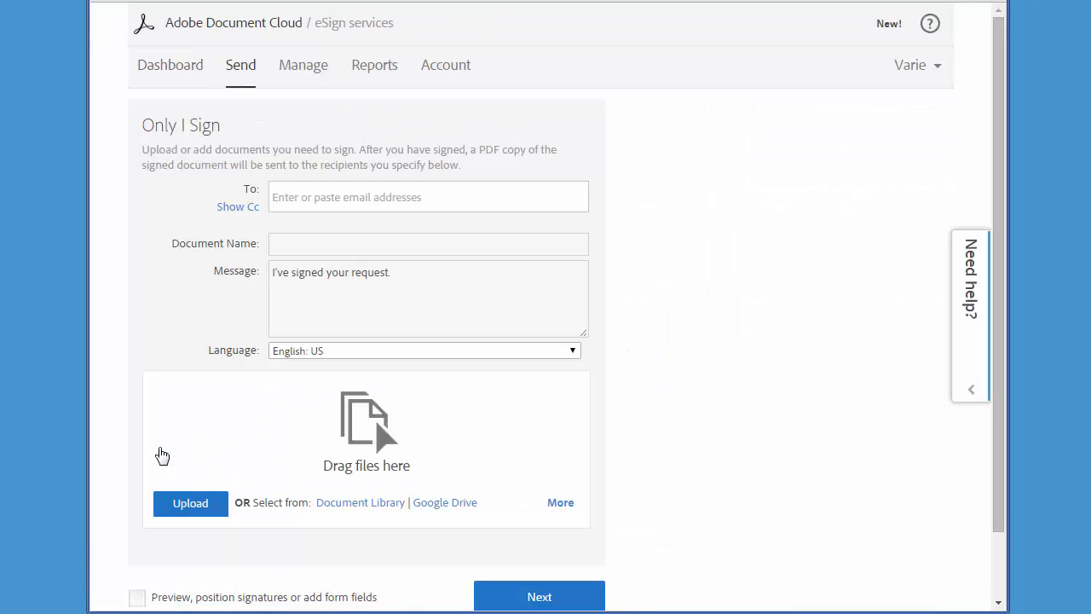
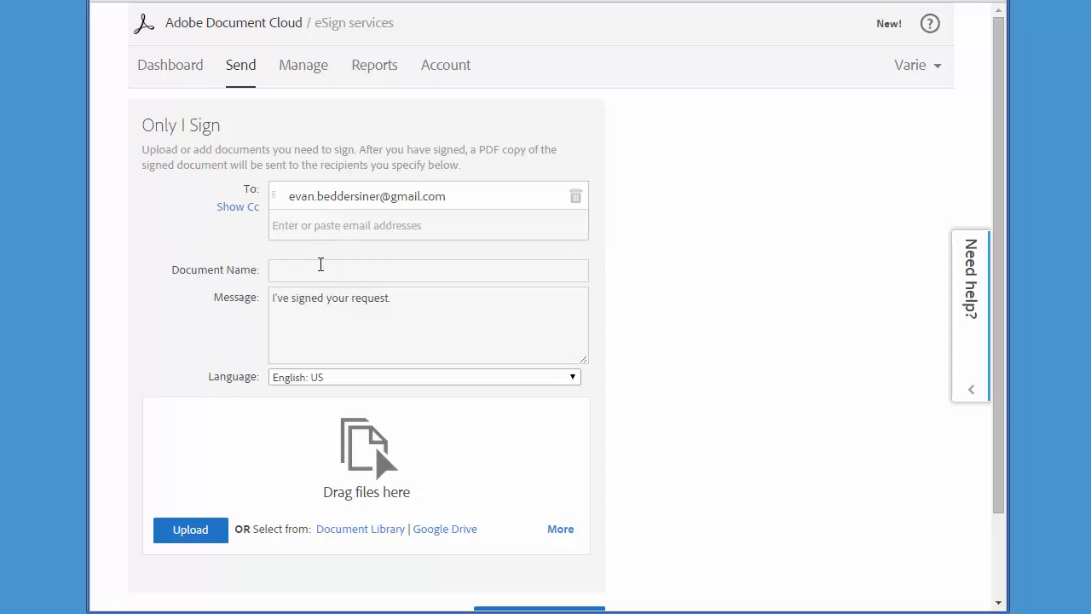
# - Add the recipient, name the document 'NDA', and upload Contract.docx
pyautogui.write('NDA')
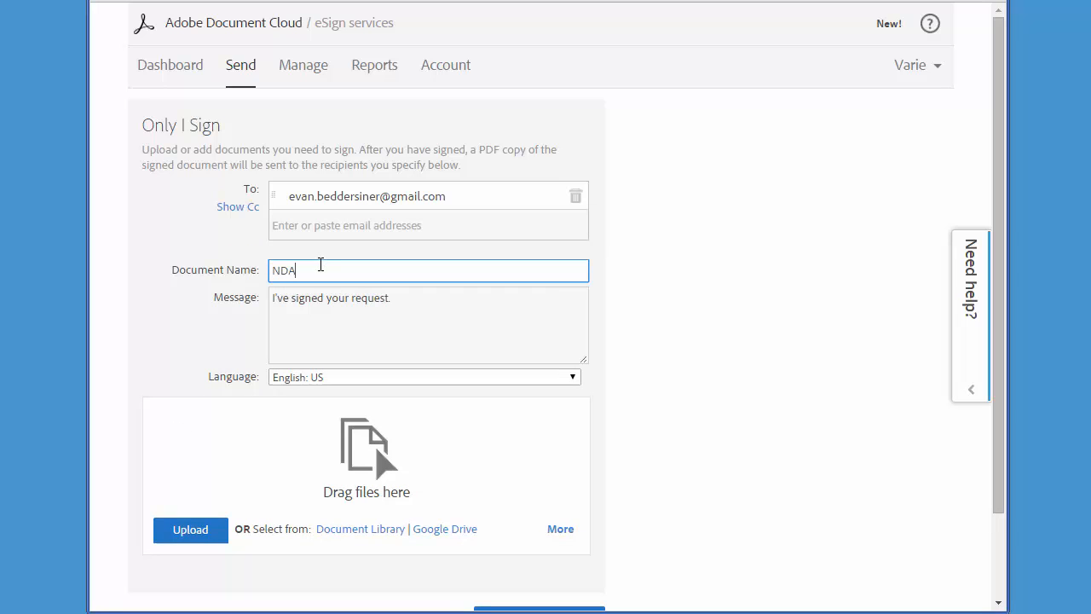
pyautogui.click(190, 529)
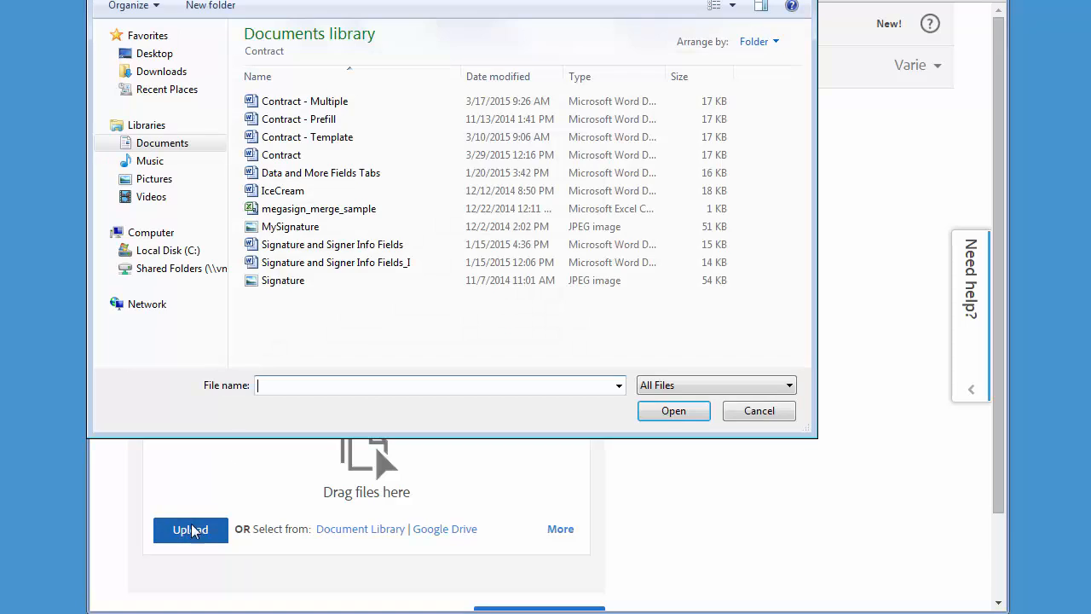
pyautogui.click(281, 154)
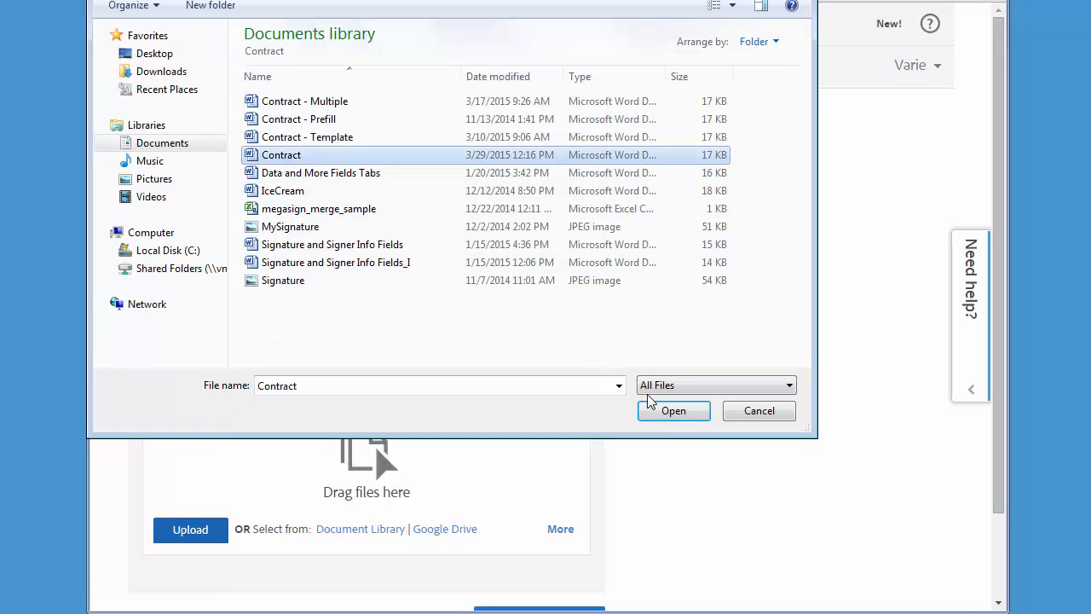
pyautogui.click(674, 410)
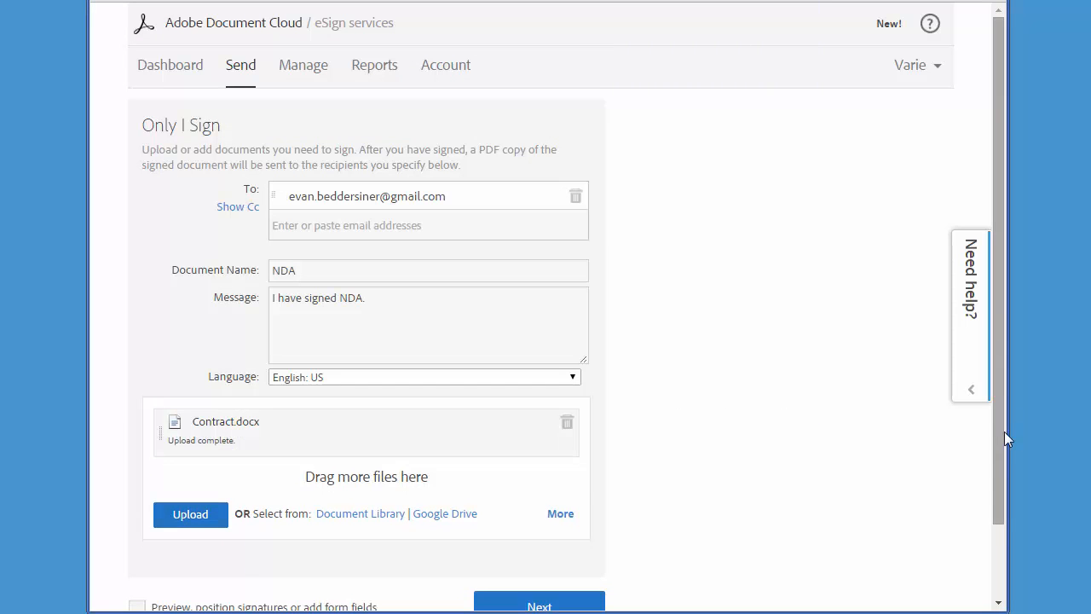
# - Enable 'Preview, position signatures or add form fields' and continue to field placement
pyautogui.scroll(-3)
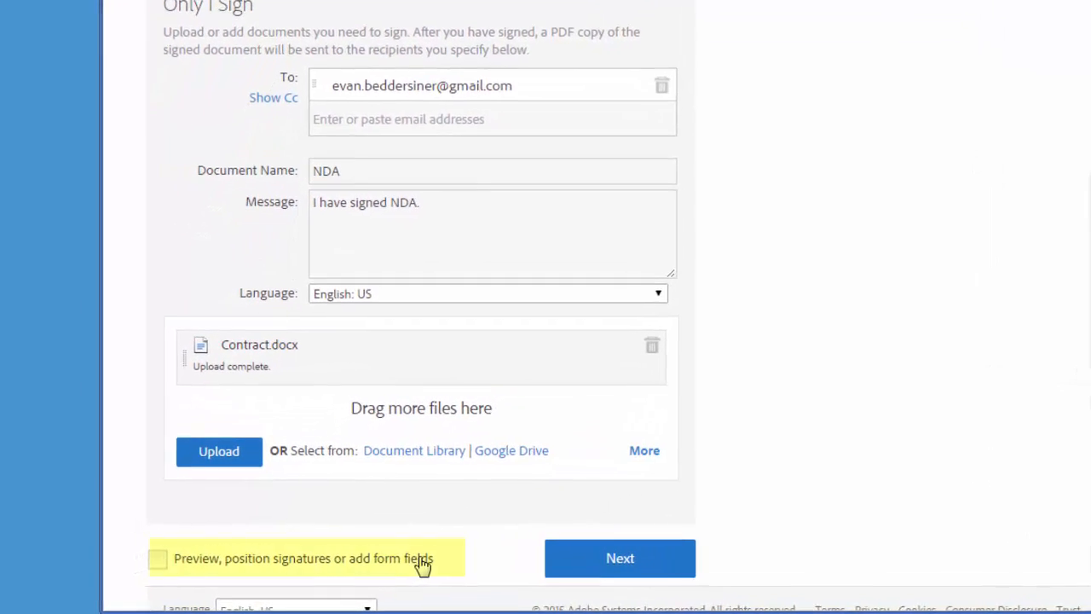
pyautogui.click(158, 558)
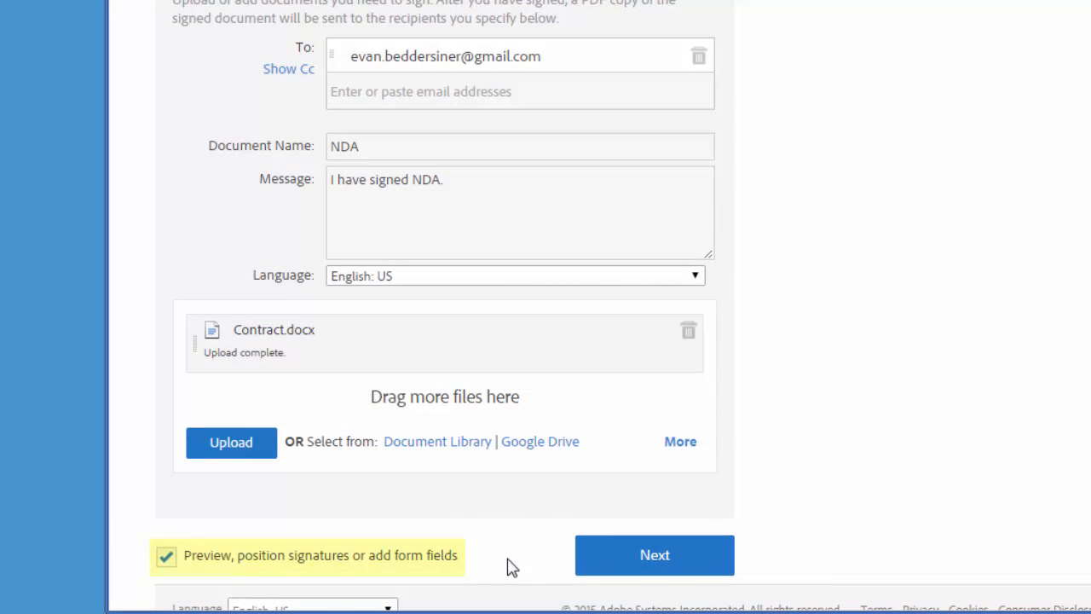
pyautogui.click(654, 554)
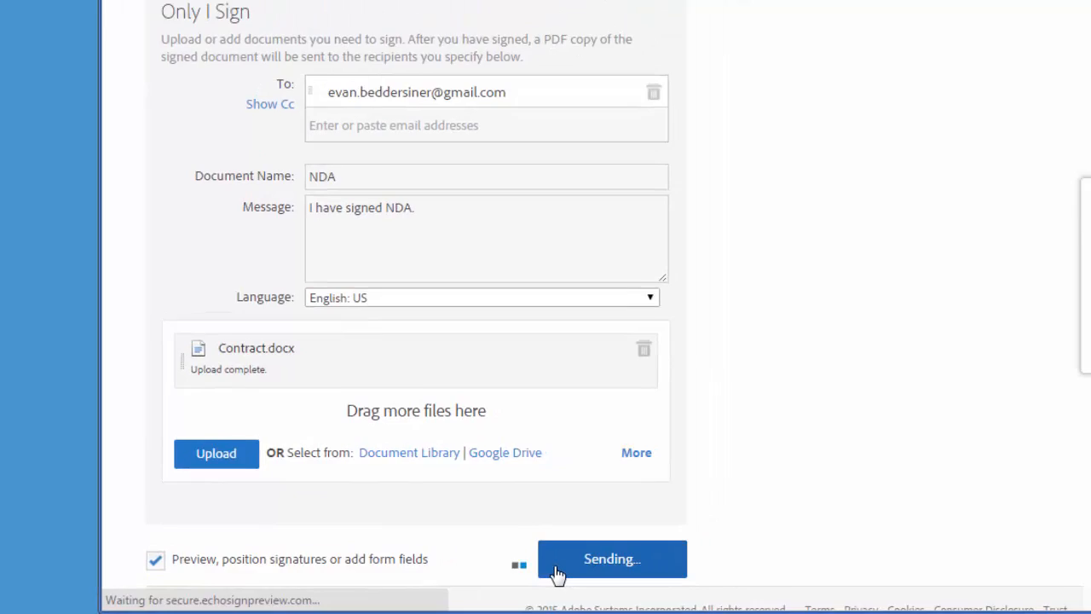
pyautogui.click(611, 559)
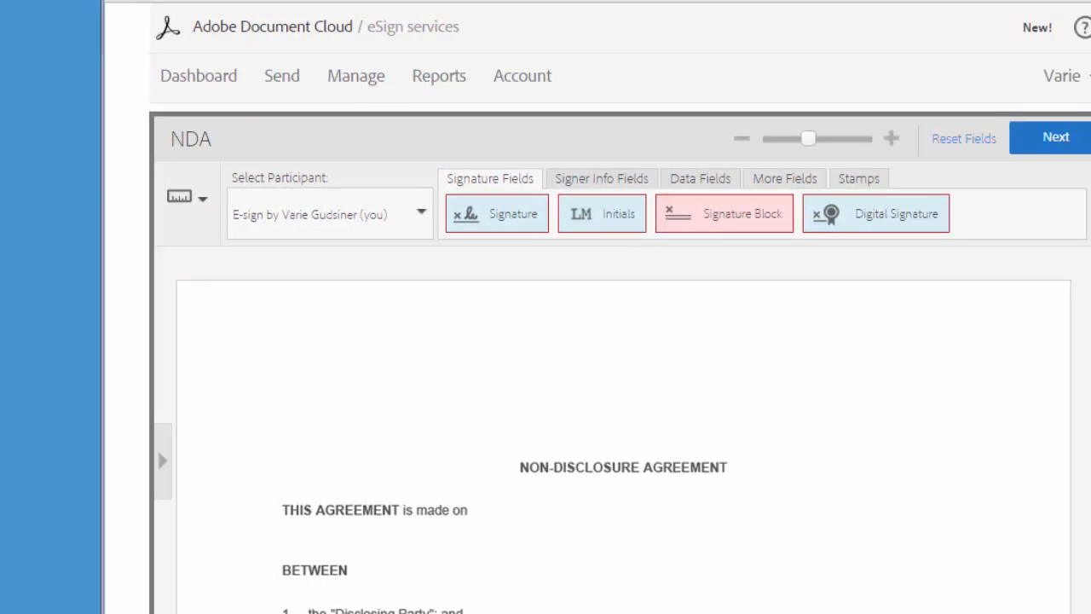
# - Place a Signature field on the By line and Signer Name on the Name line
pyautogui.scroll(-3)
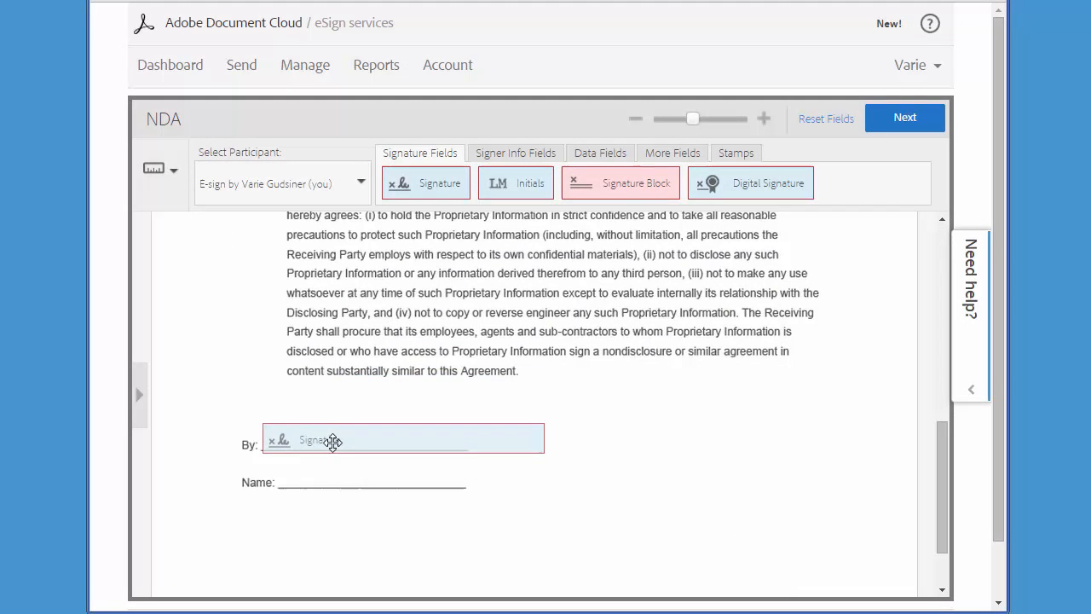
pyautogui.click(514, 152)
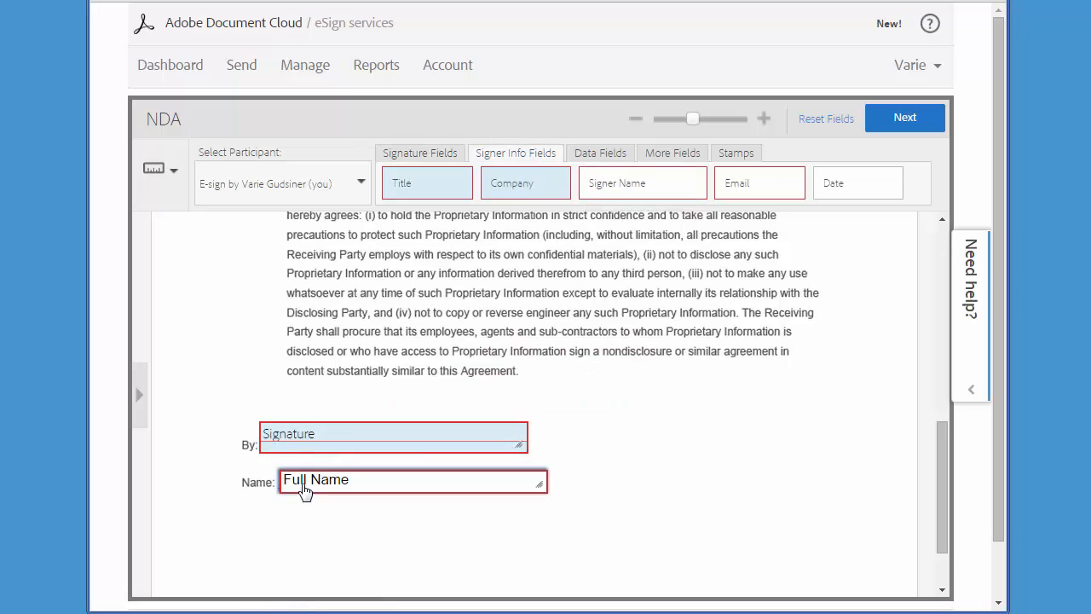
pyautogui.click(904, 117)
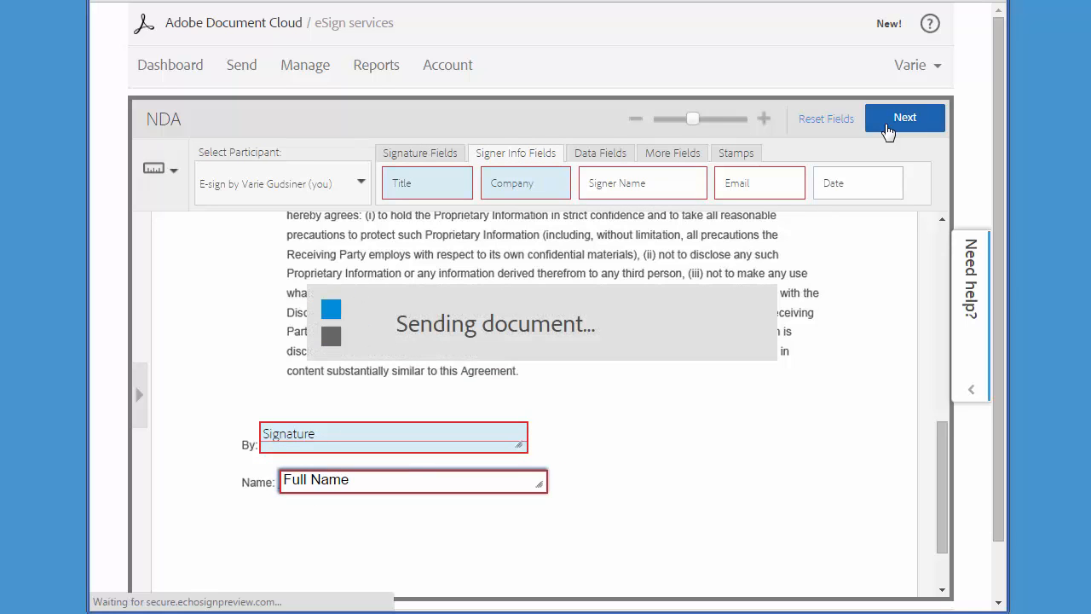
pyautogui.click(904, 117)
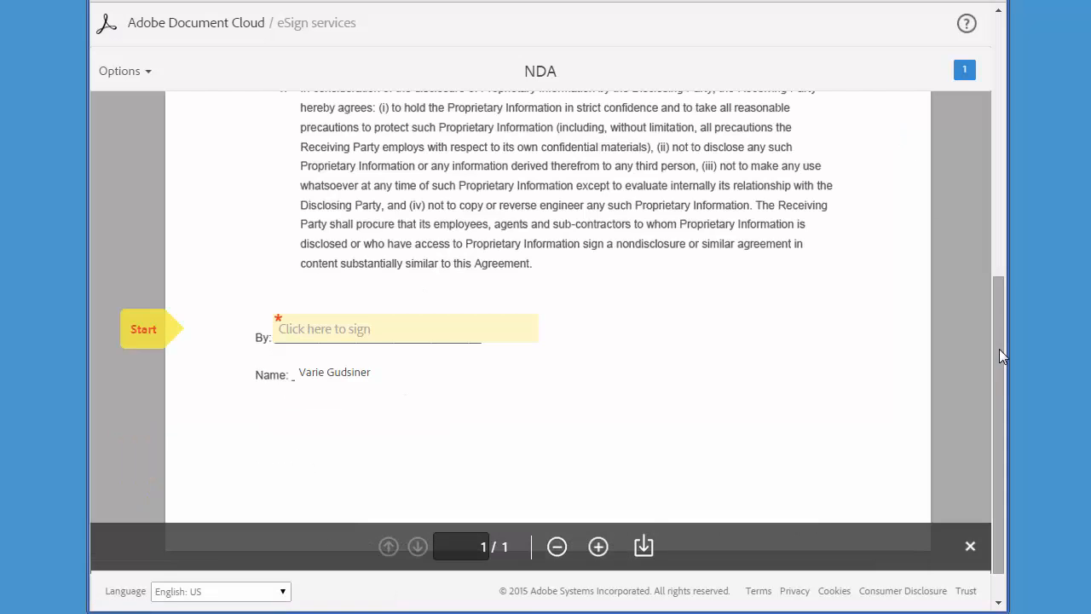
# - Apply the typed signature on the By line and complete signing the NDA
pyautogui.click(375, 329)
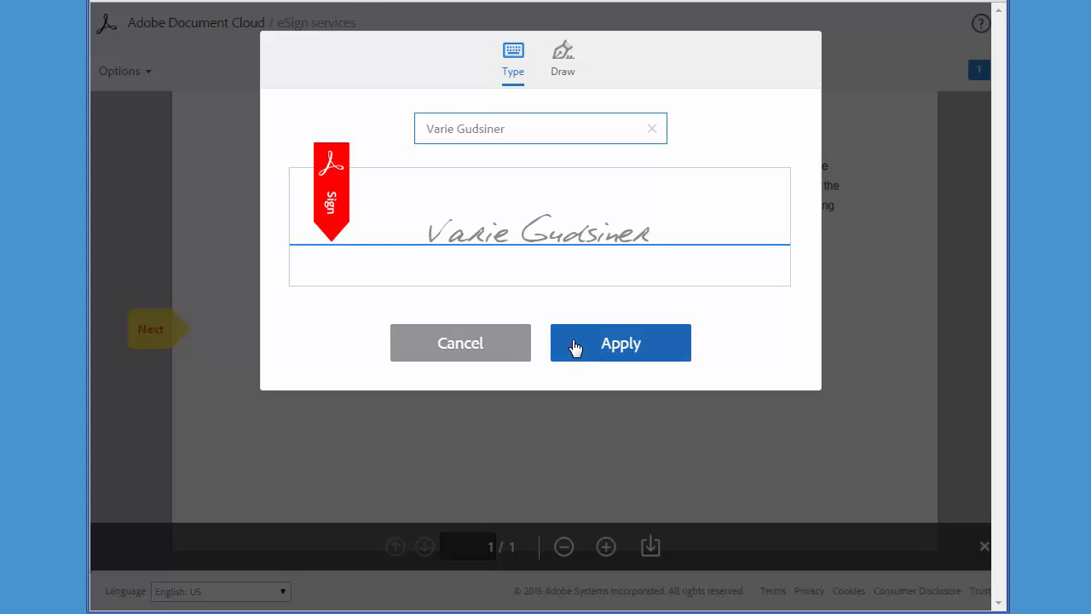
pyautogui.click(621, 343)
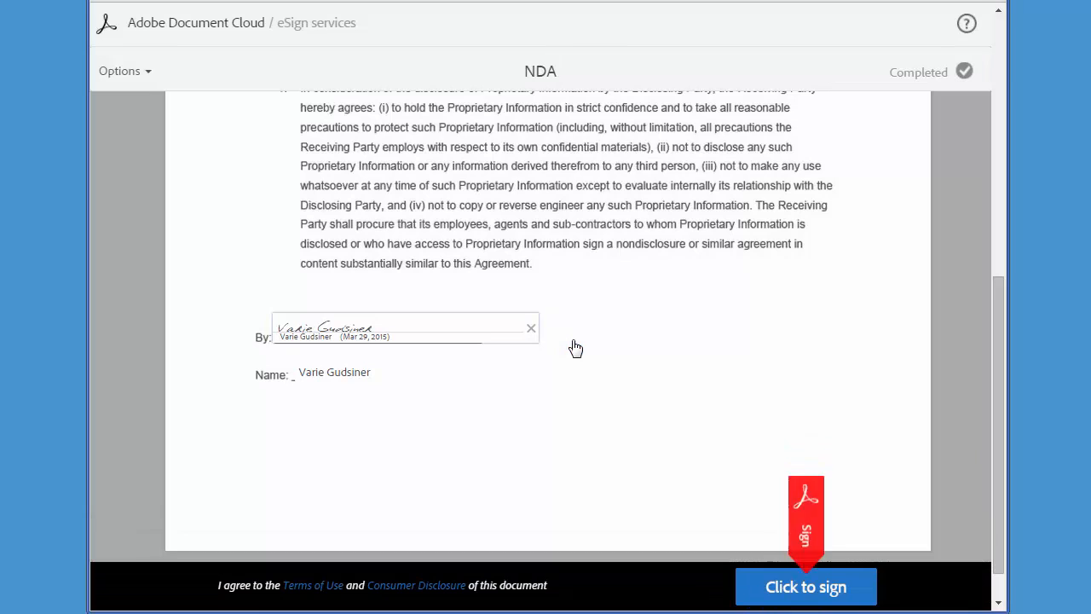
pyautogui.moveTo(759, 537)
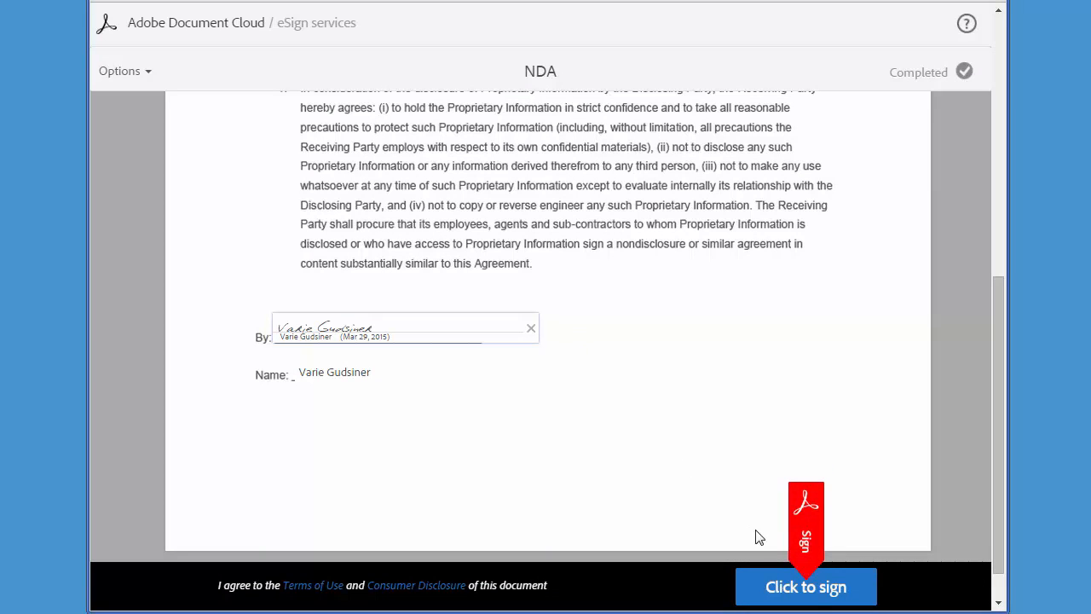
pyautogui.click(805, 586)
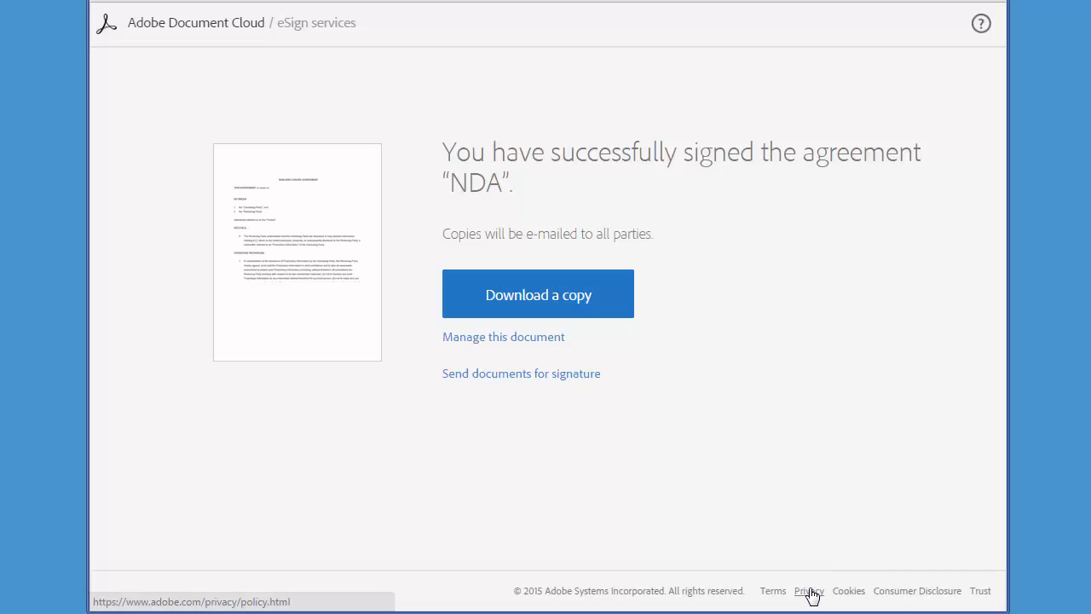